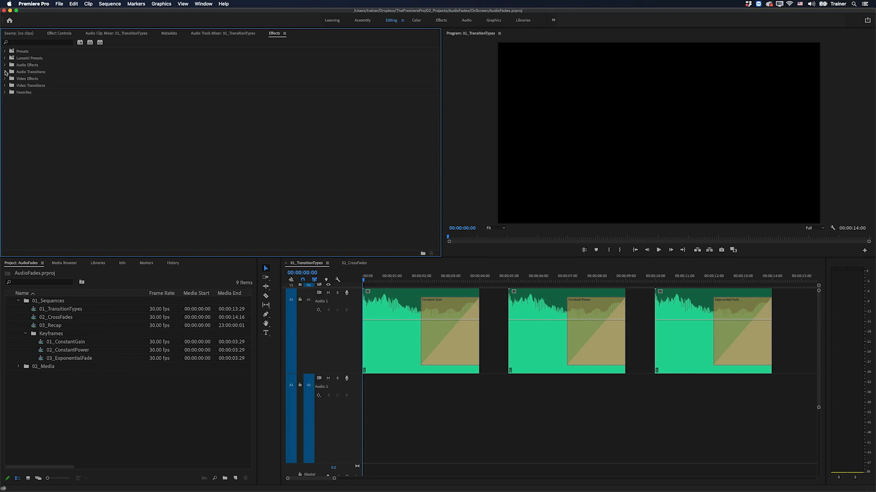
Expand Audio Transitions in the Effects panel to reveal the Crossfade folder.
left_click(4, 71)
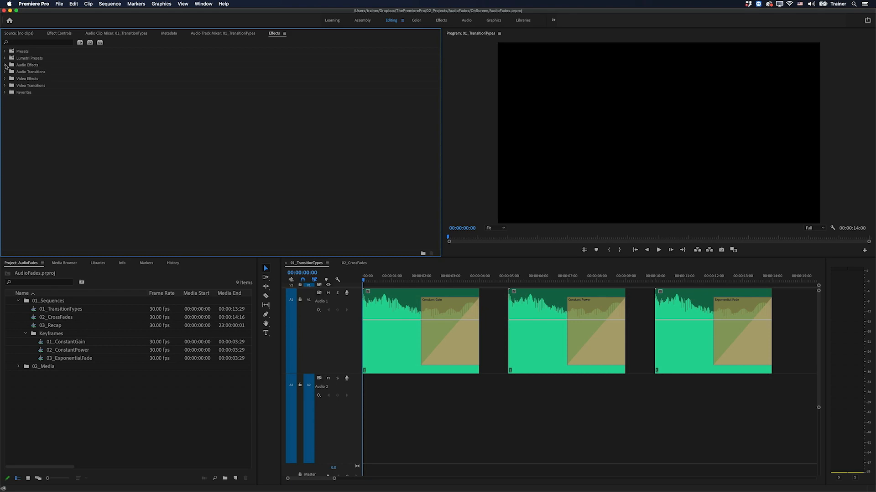
left_click(5, 71)
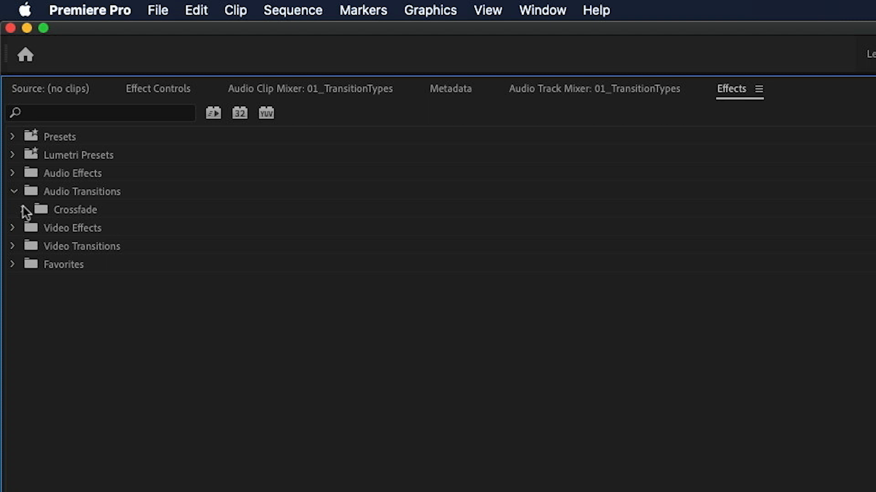
left_click(24, 210)
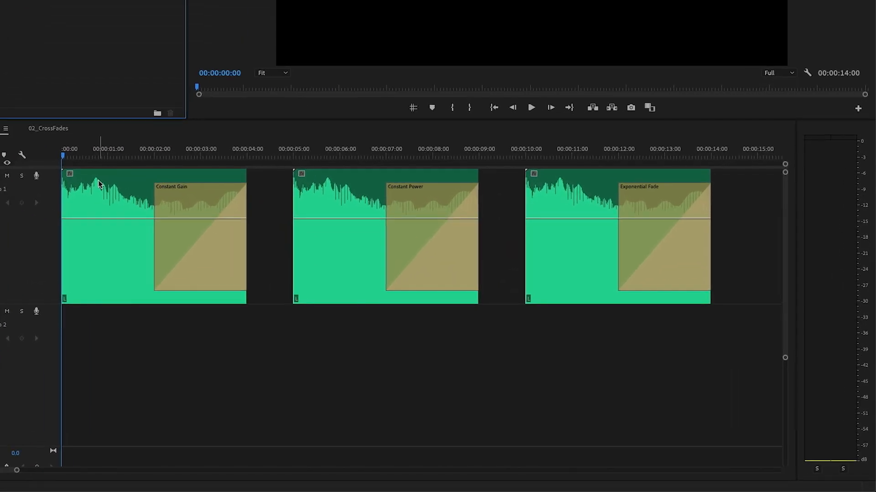
Select the Constant Gain fade on the first clip before placing 01_ConstantGain on Audio 2.
left_click(199, 255)
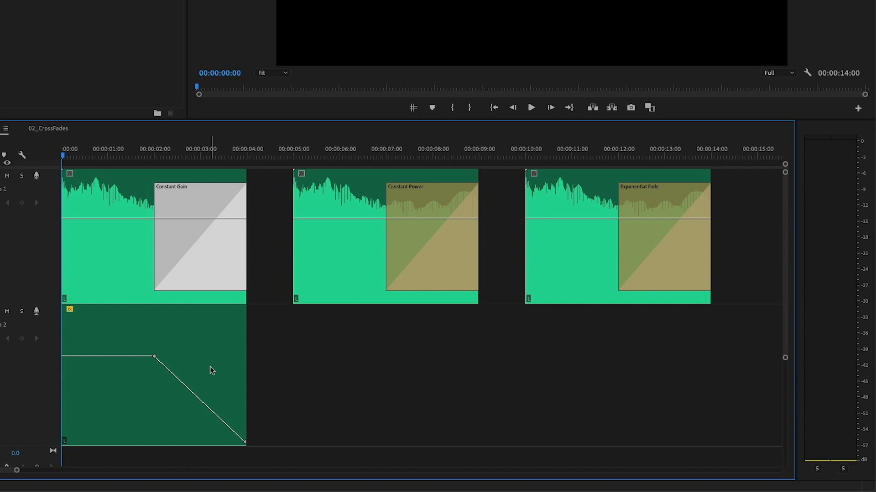
mouse_move(213, 371)
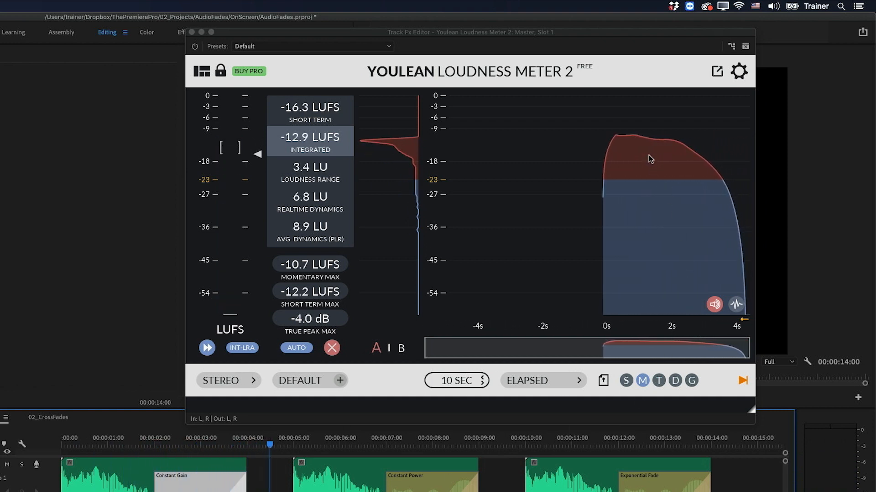
mouse_move(710, 165)
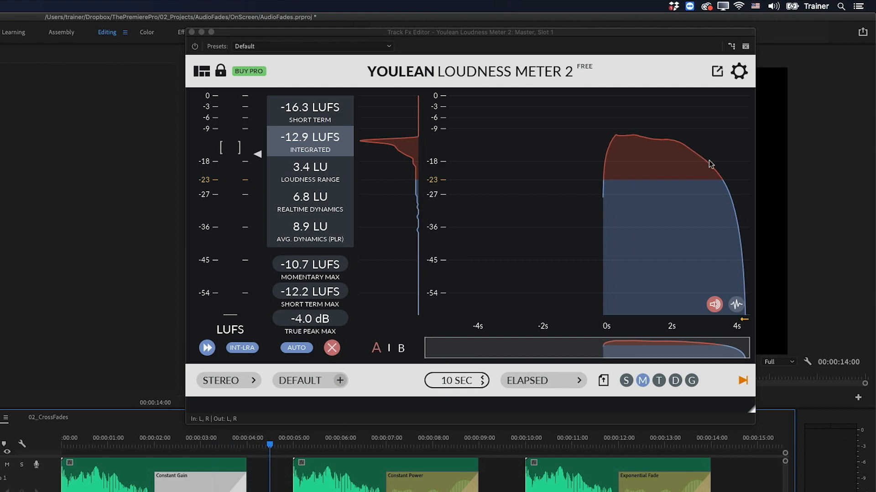
mouse_move(747, 310)
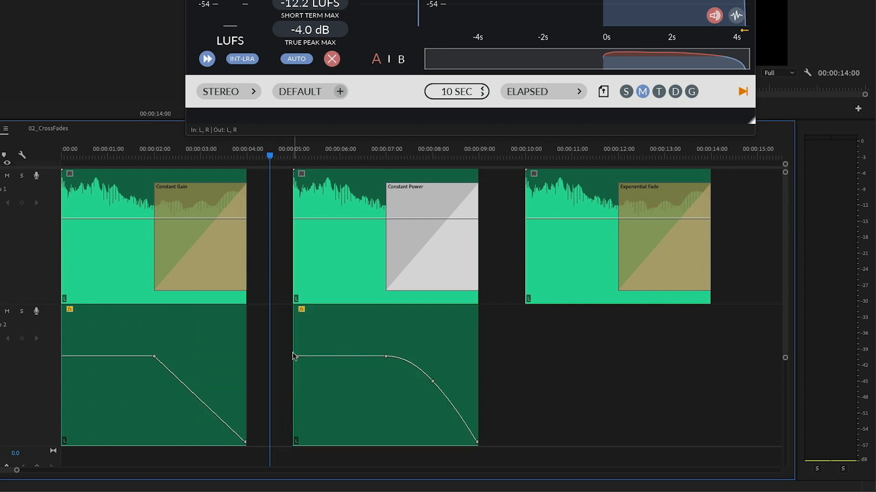
mouse_move(160, 400)
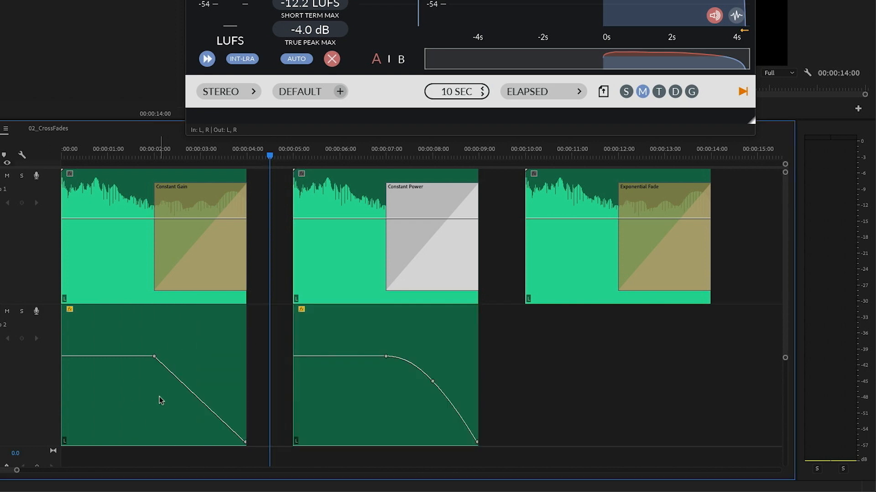
mouse_move(415, 386)
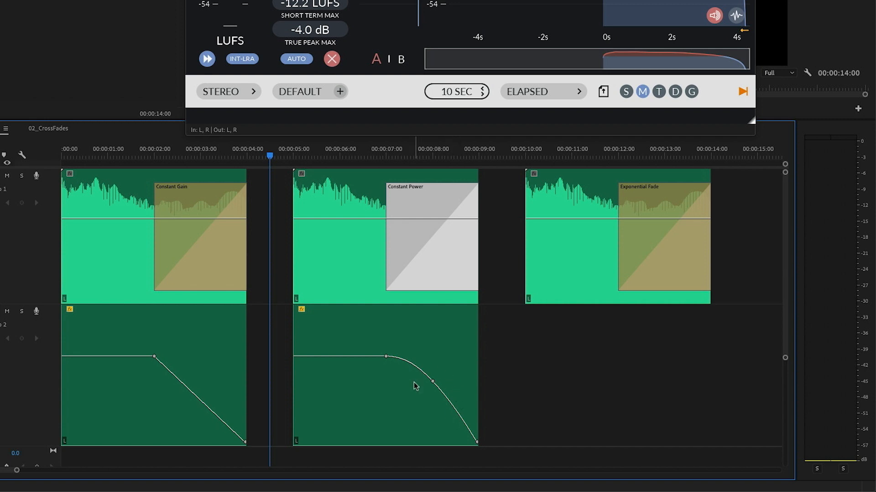
mouse_move(447, 383)
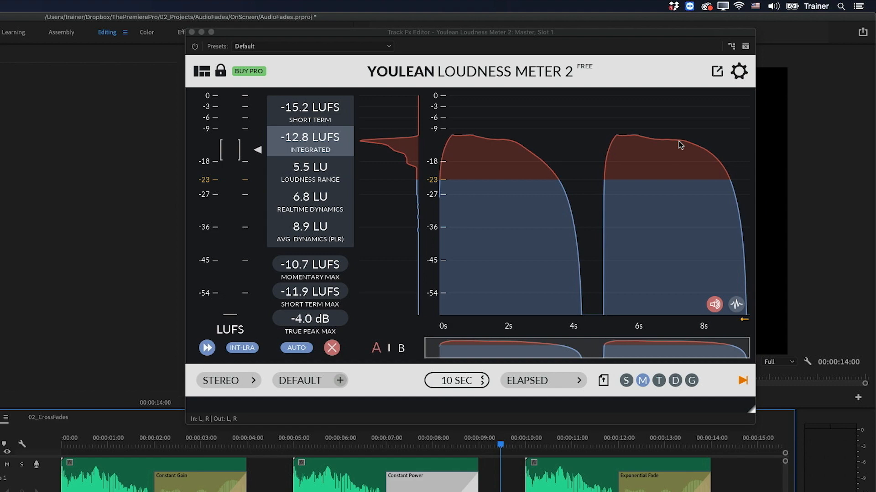
mouse_move(727, 172)
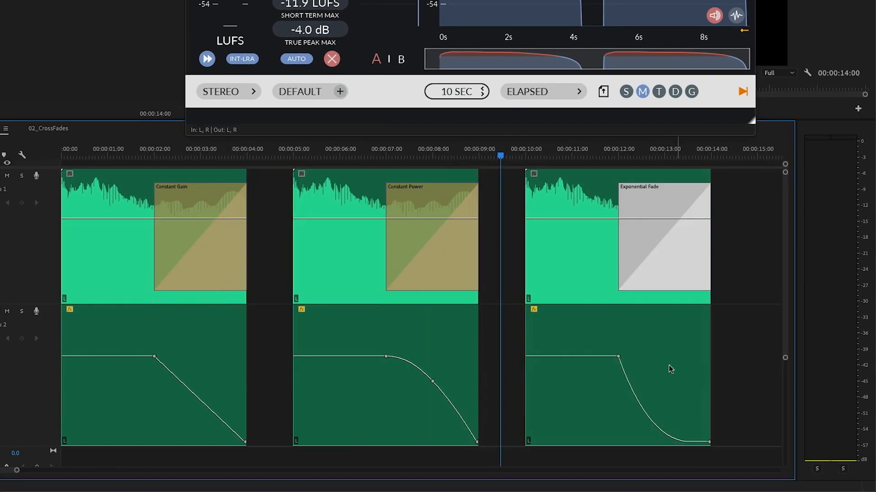
mouse_move(674, 407)
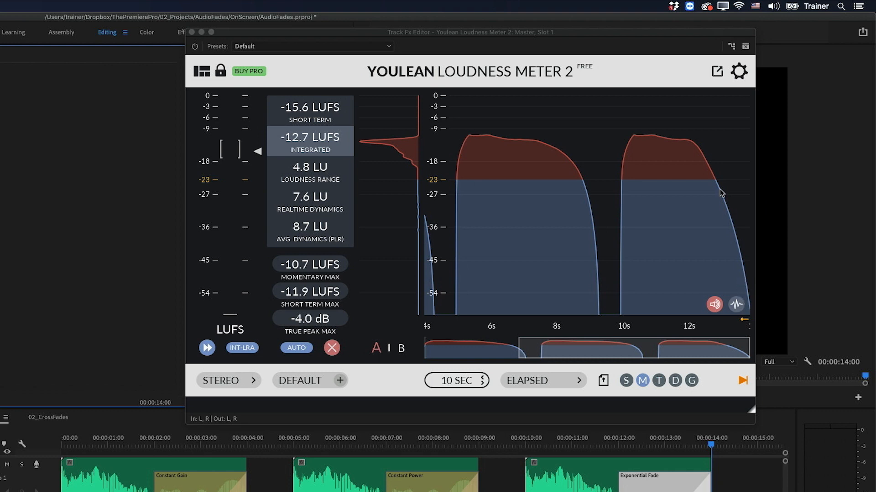
mouse_move(744, 280)
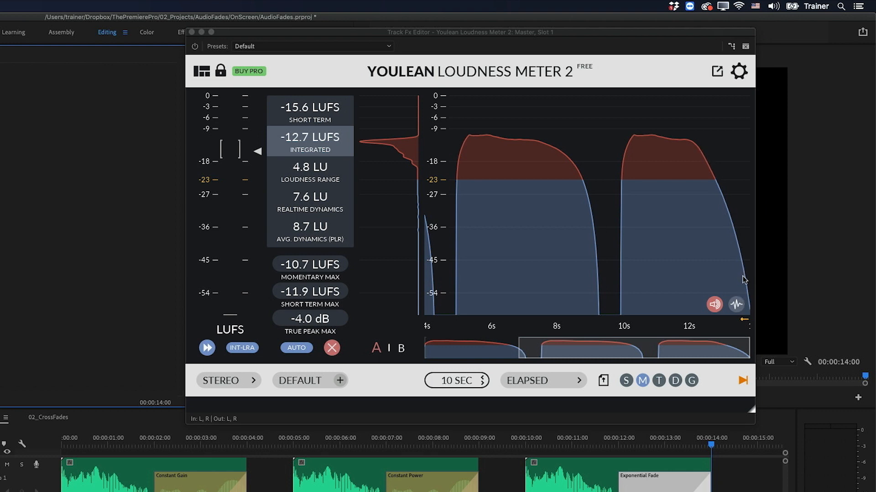
mouse_move(717, 225)
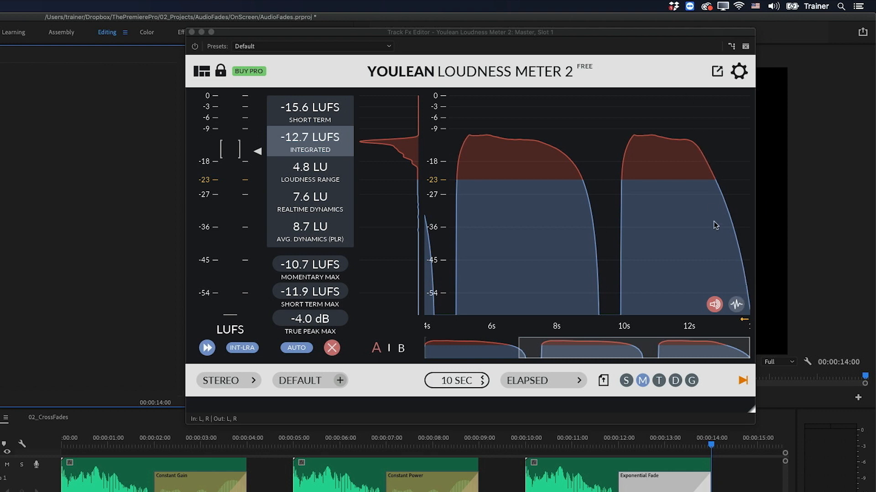
mouse_move(735, 248)
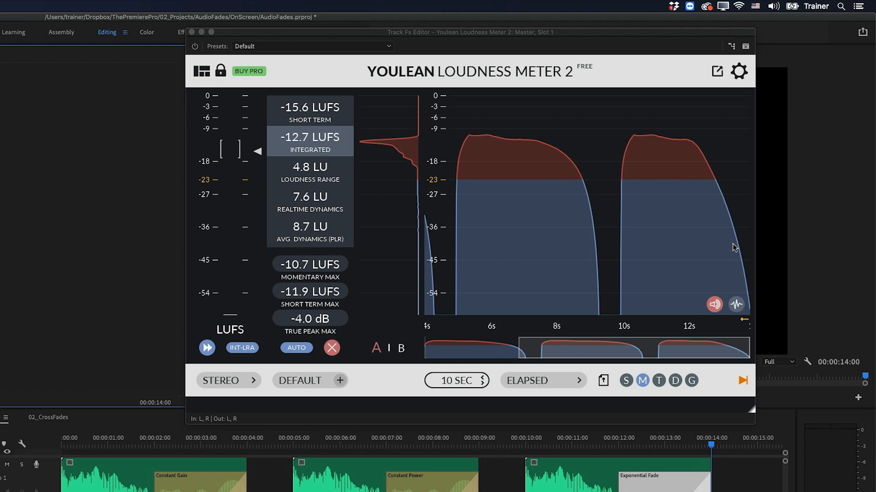
mouse_move(725, 271)
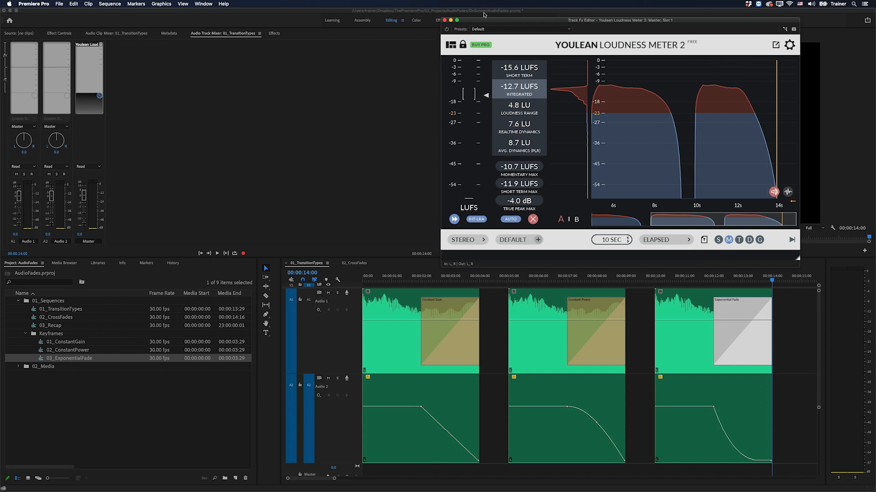
Switch the Timeline to the 02_CrossFades sequence with its three crossfaded clip pairs.
left_click(352, 262)
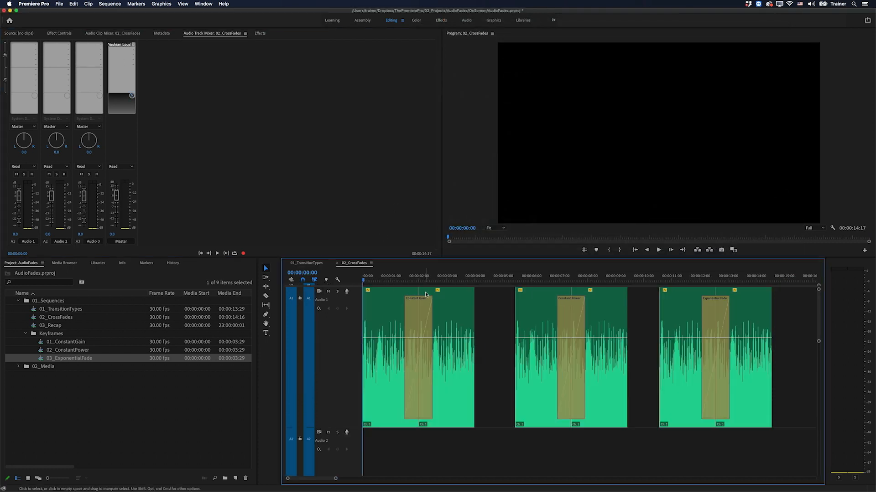
mouse_move(394, 316)
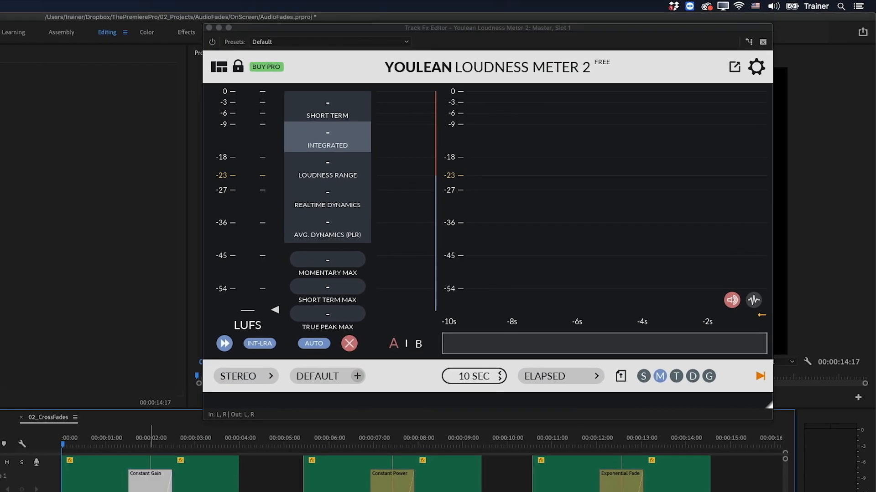
Reset the loudness meter and start measuring the 02_CrossFades playback.
left_click(225, 344)
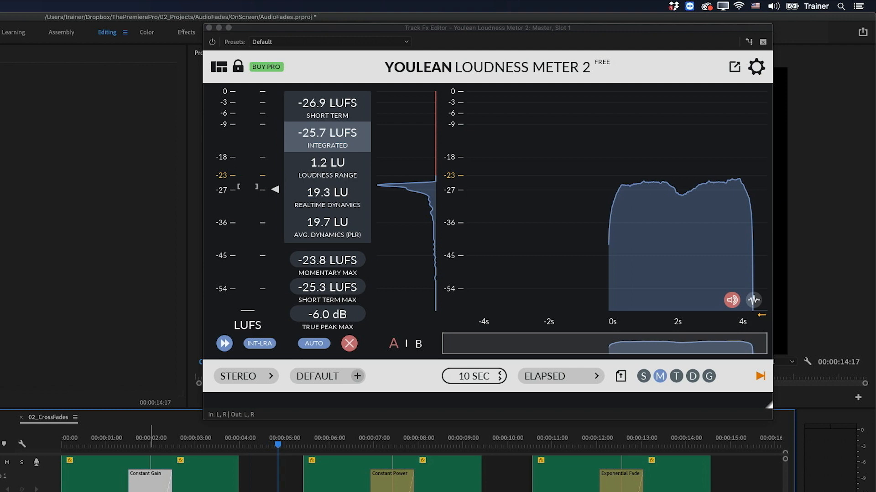
mouse_move(692, 202)
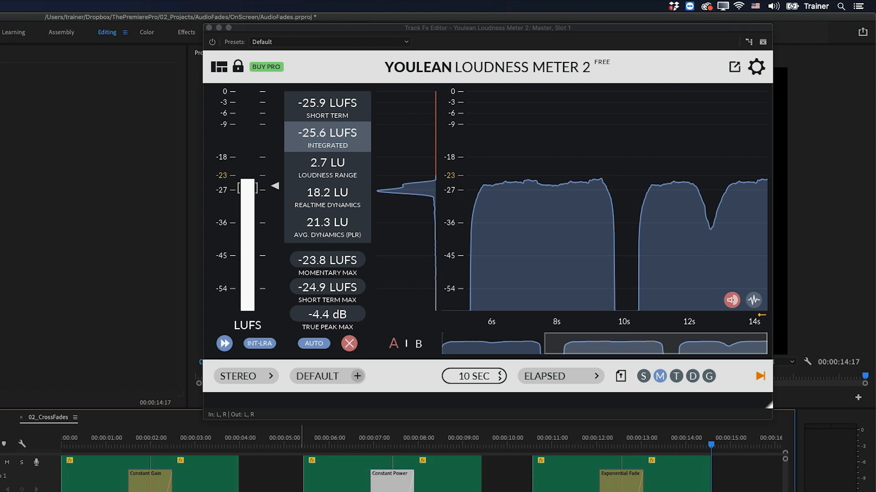
mouse_move(672, 225)
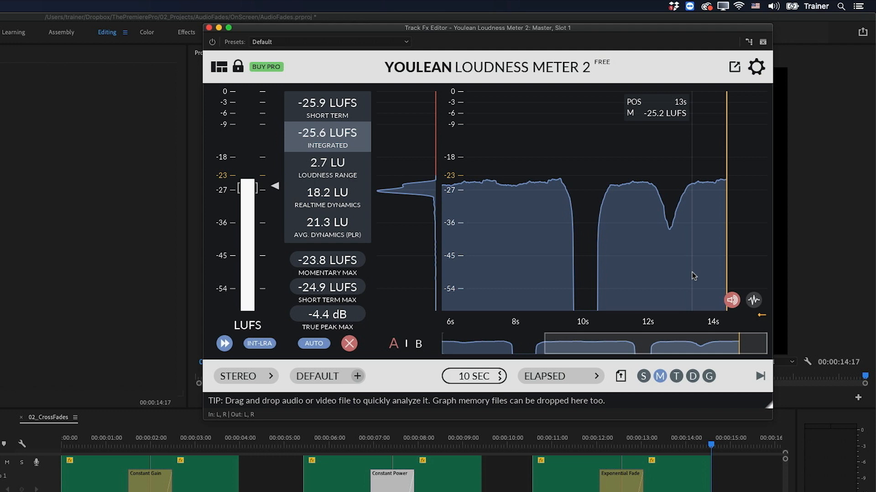
mouse_move(683, 335)
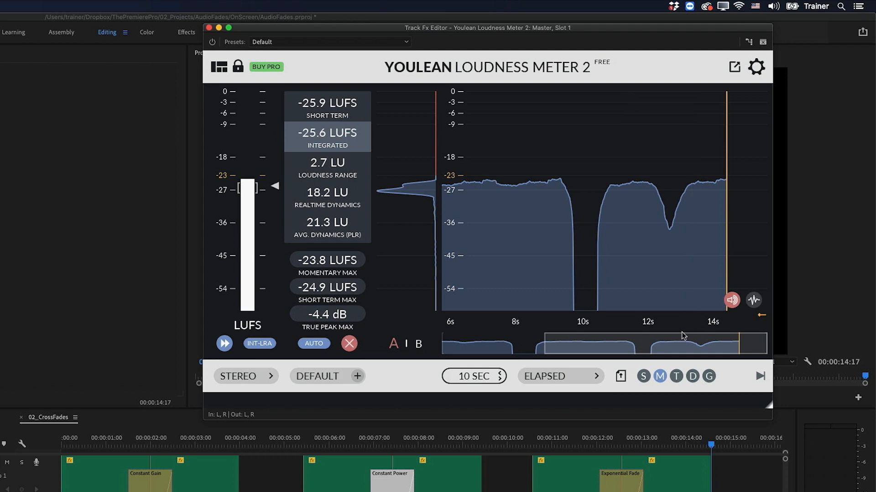